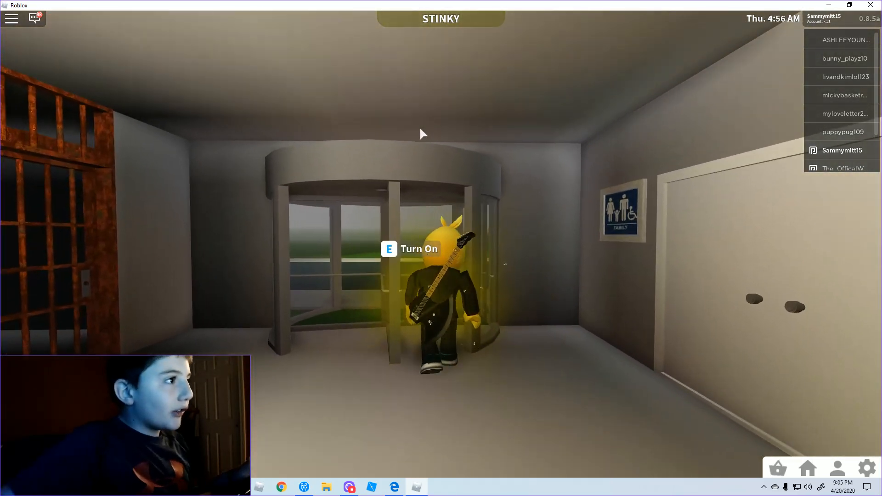
Leave the hotel lobby through the revolving door onto the nighttime street
key("e")
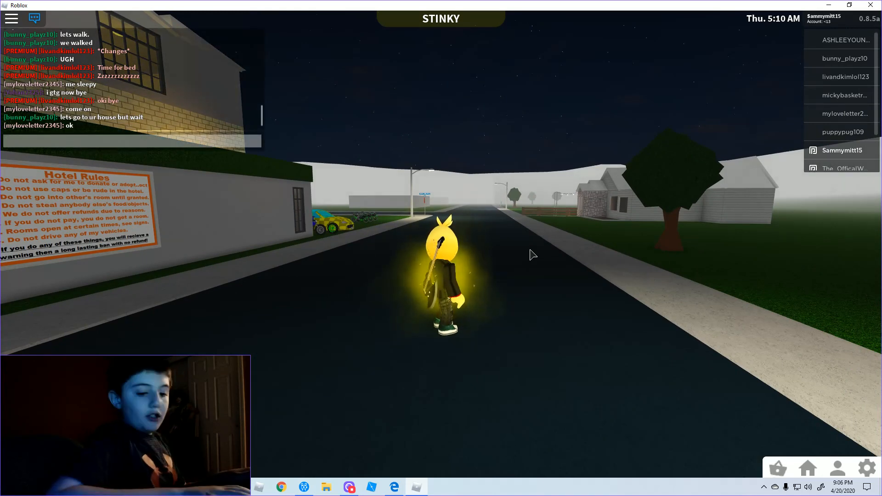
Post the 'RICH ONLY HOTEL! HIRING!' ad in chat and sit at the laptop desk
type("RICH")
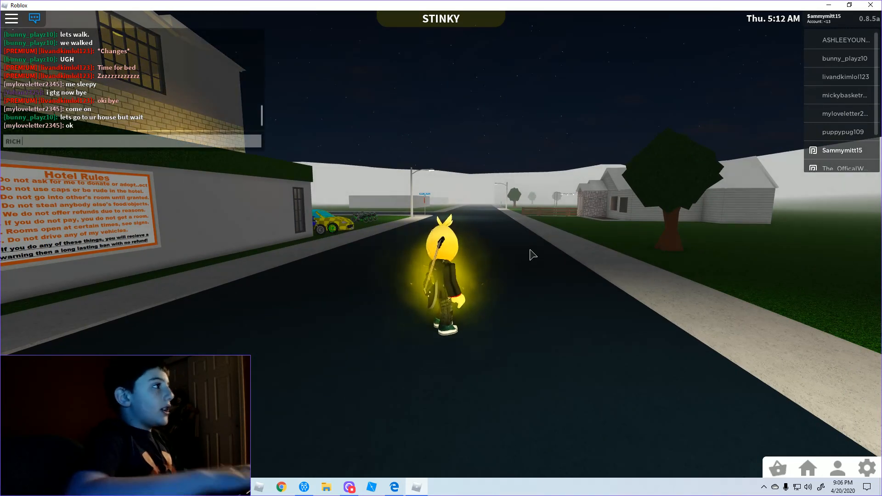
type("ONYL")
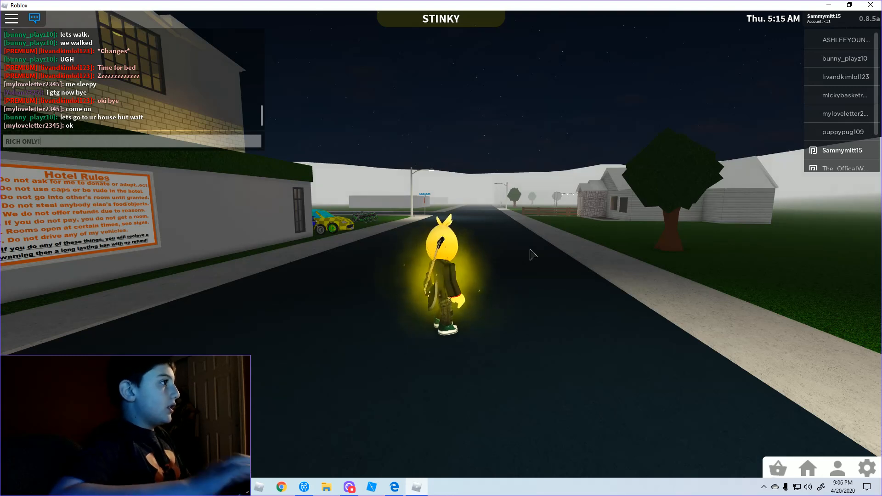
type("HTE")
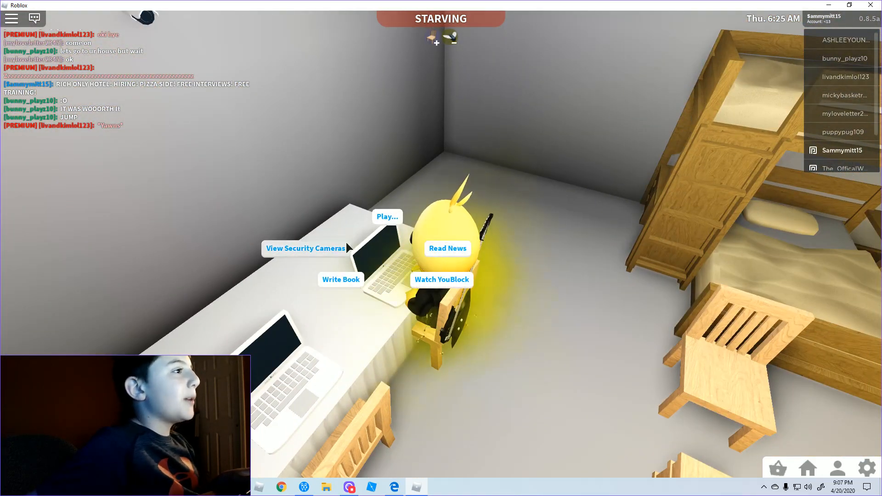
Open the laptop's security camera feed, showing the lobby on CAM_19
left_click(305, 248)
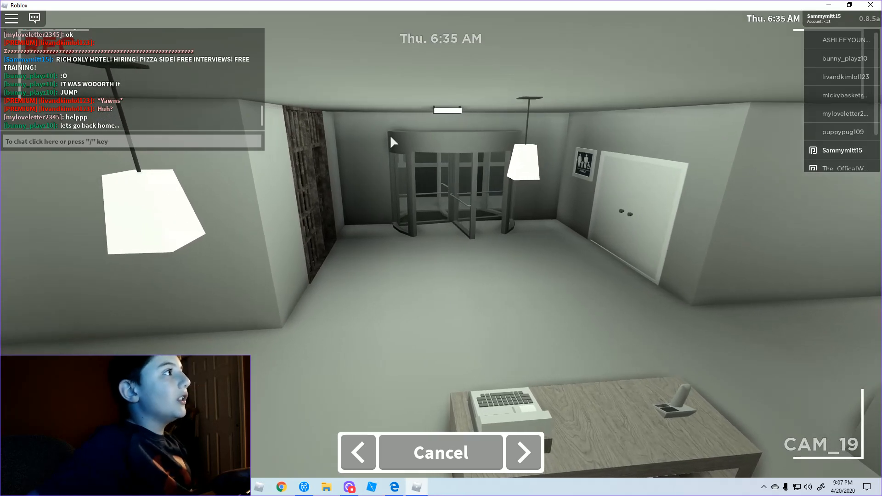
Cycle forward and back through several security camera views
left_click(356, 453)
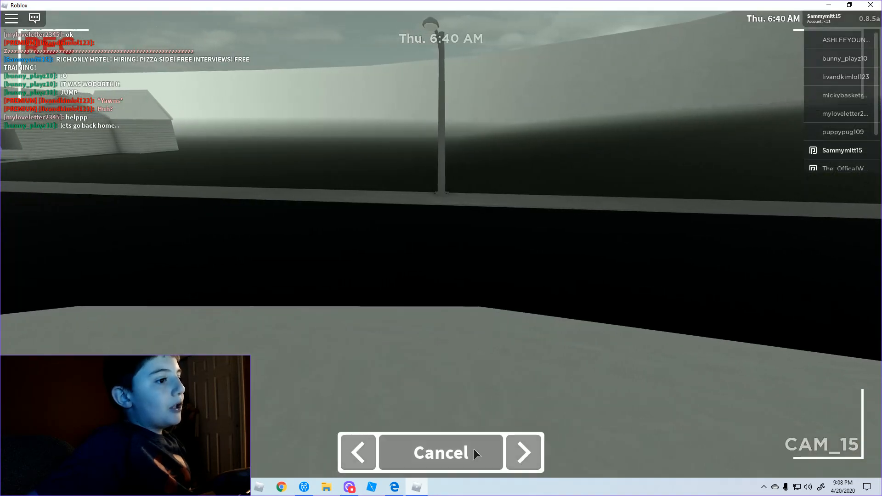
left_click(522, 453)
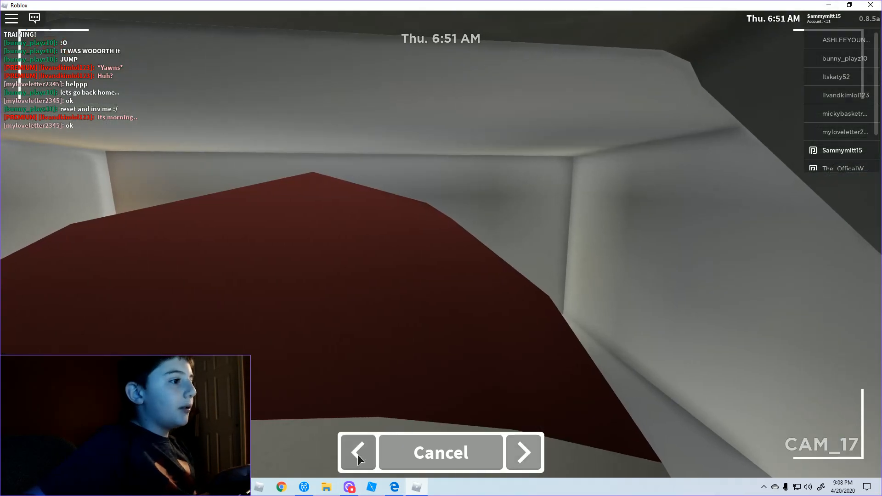
left_click(356, 452)
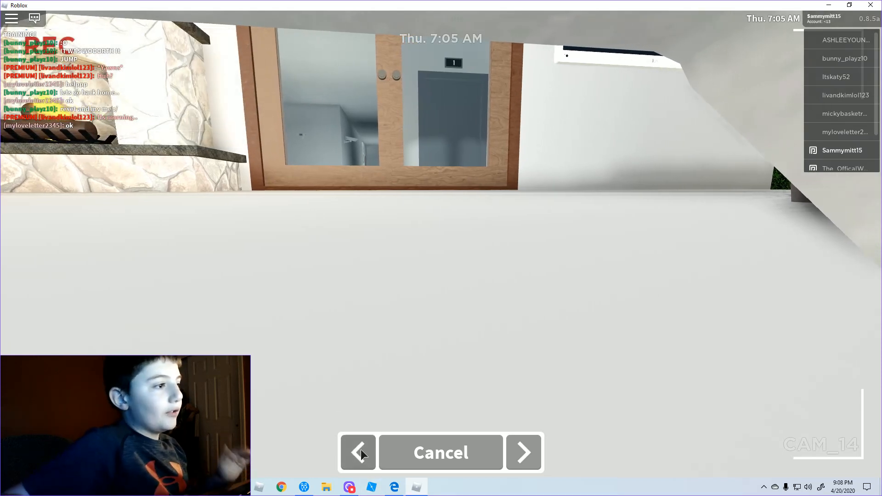
left_click(358, 452)
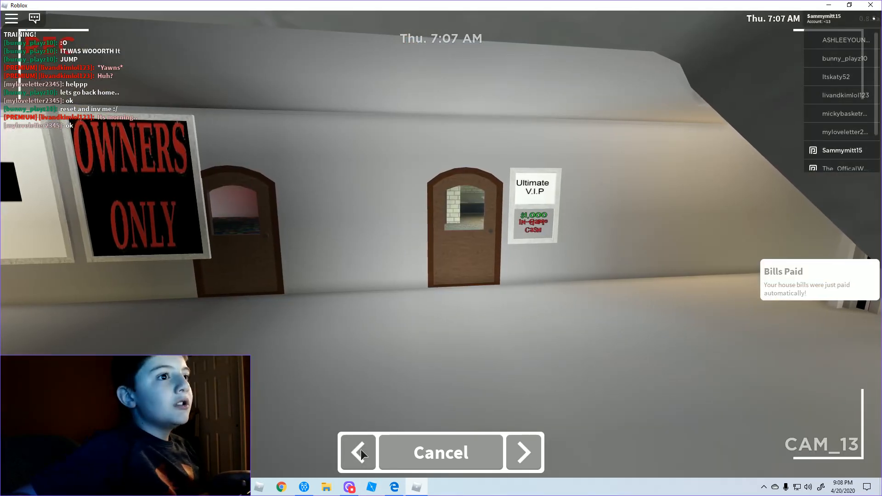
Step through more cameras, close the feed, and walk outside by the CO-OWNER wall
left_click(357, 452)
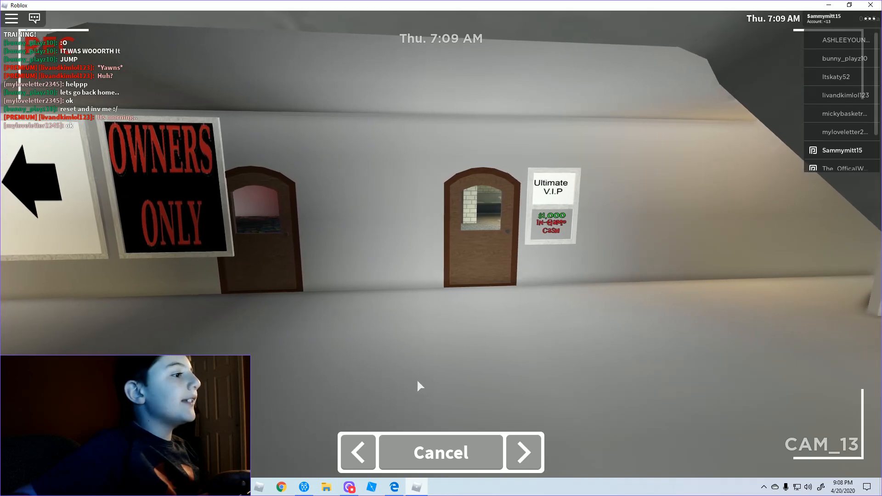
left_click(357, 452)
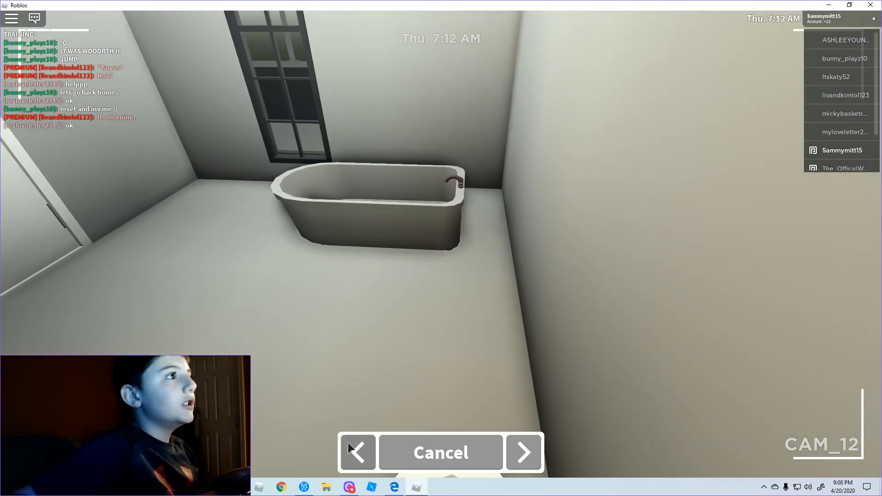
left_click(357, 453)
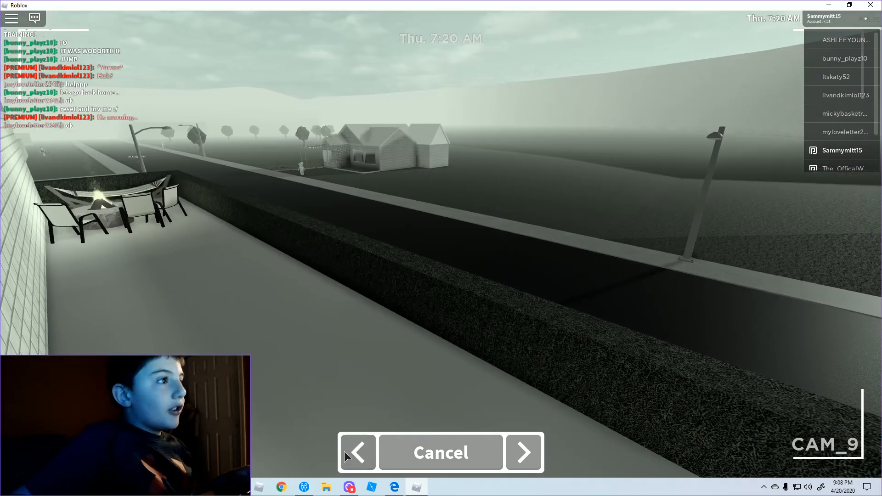
left_click(523, 453)
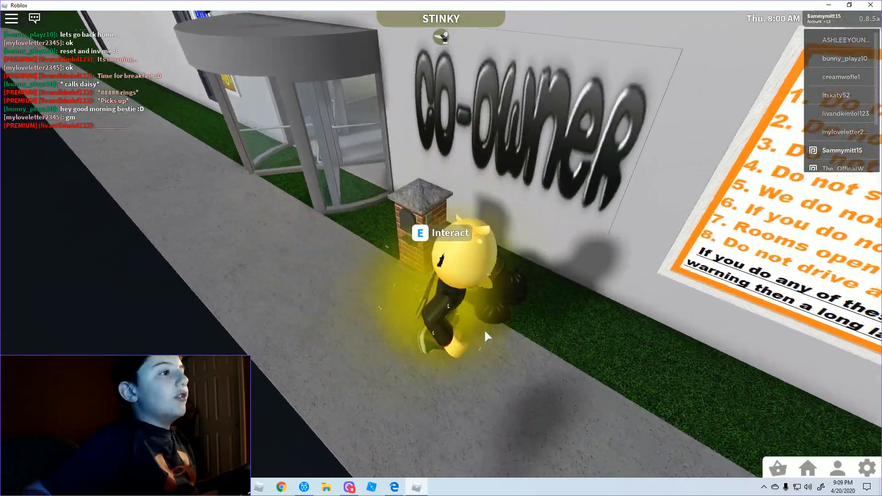
Decline the go-to-work prompt and walk into the hotel's revolving door
key("e")
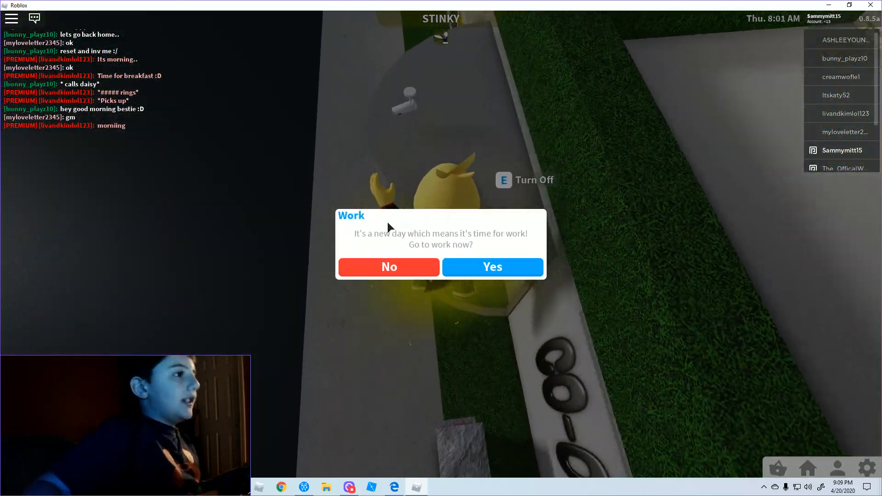
left_click(389, 267)
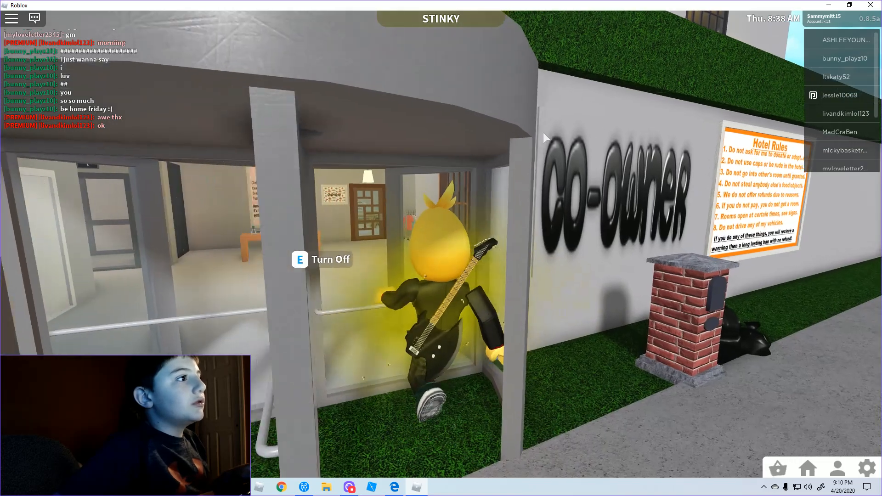
mouse_move(545, 137)
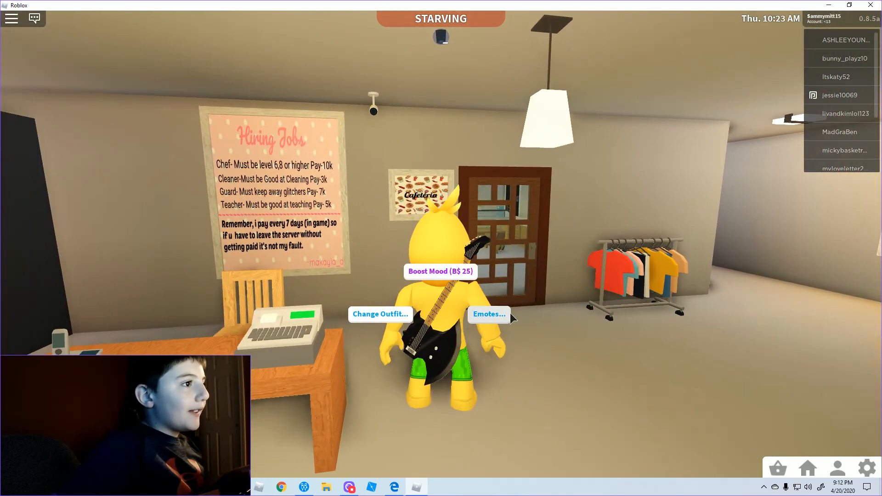
At the hiring desk, choose Change Outfit to list the saved outfits
left_click(380, 313)
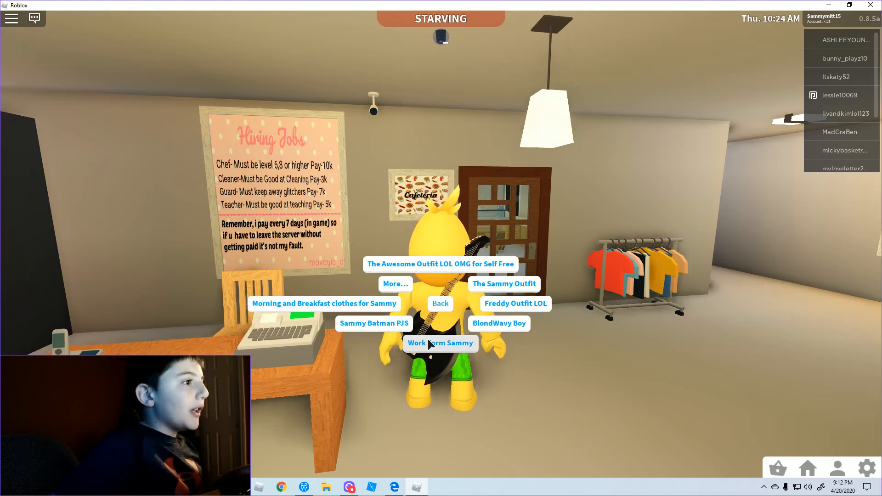